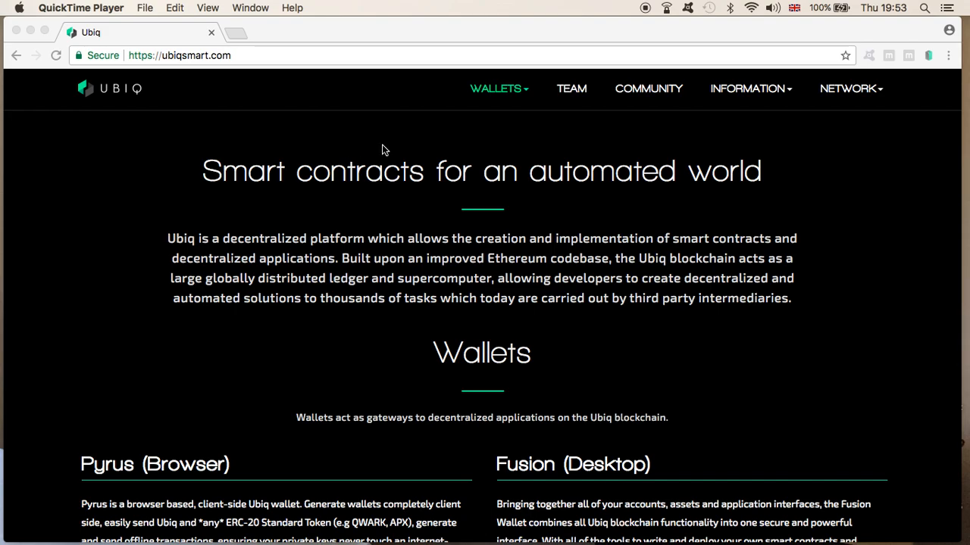
pyautogui.moveTo(848, 541)
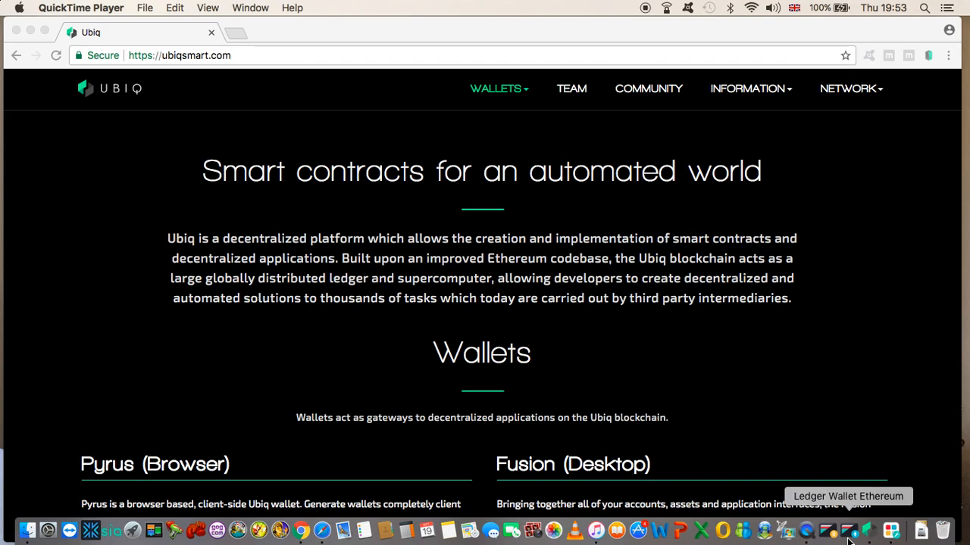
pyautogui.moveTo(161, 425)
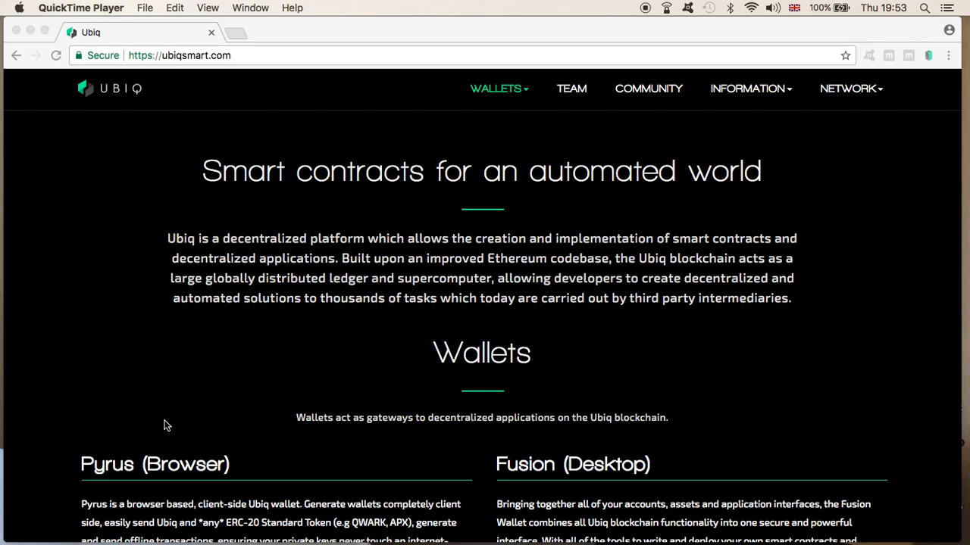
pyautogui.moveTo(741, 110)
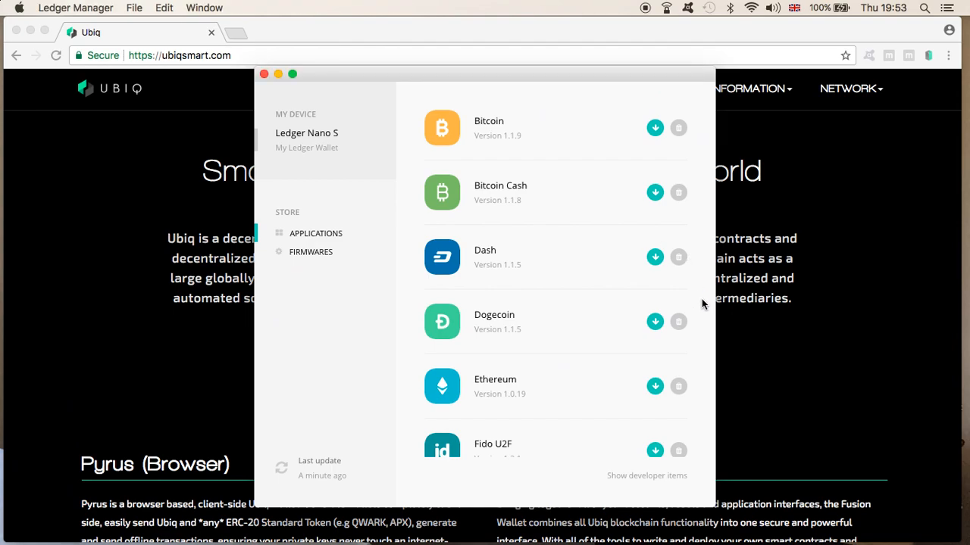
# Scroll through the Ledger Nano S applications list in Ledger Manager
pyautogui.scroll(-3)
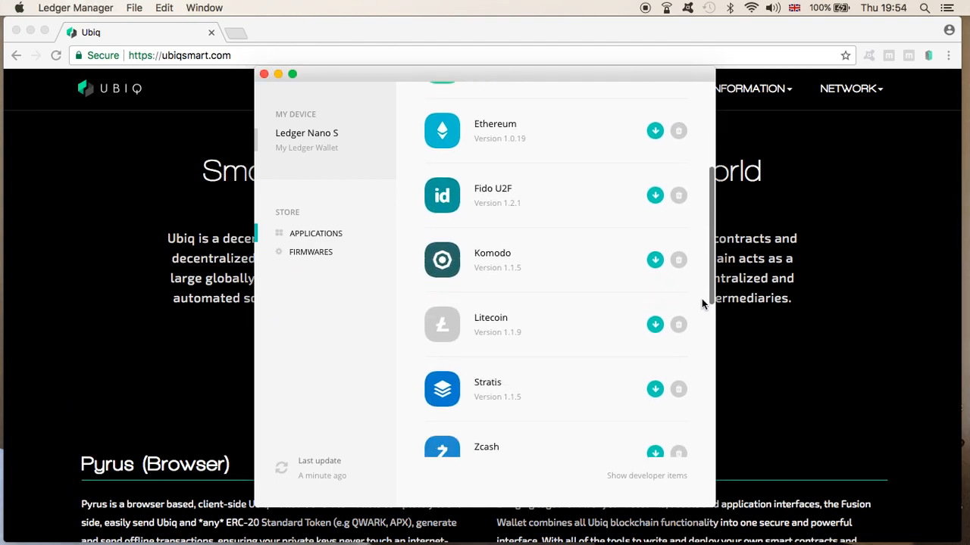
pyautogui.scroll(-3)
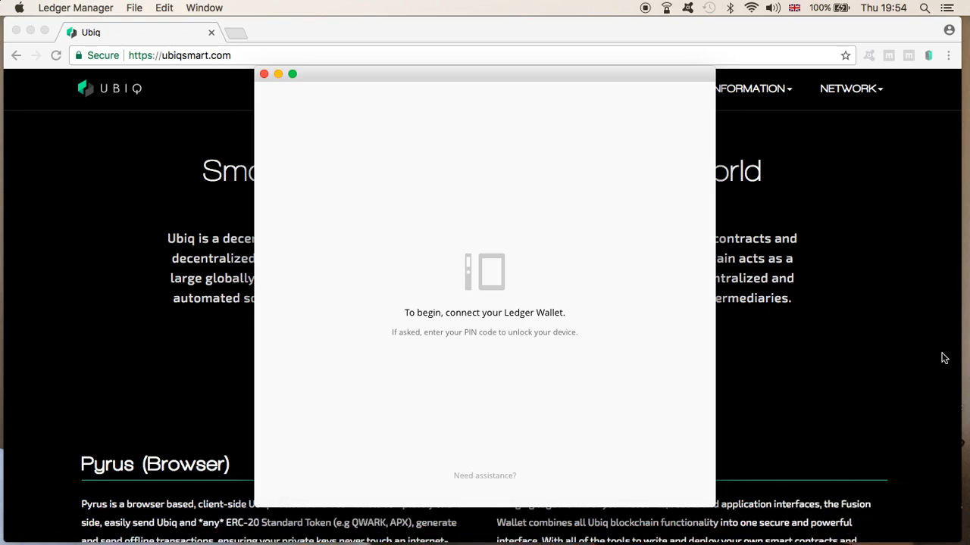
pyautogui.moveTo(883, 347)
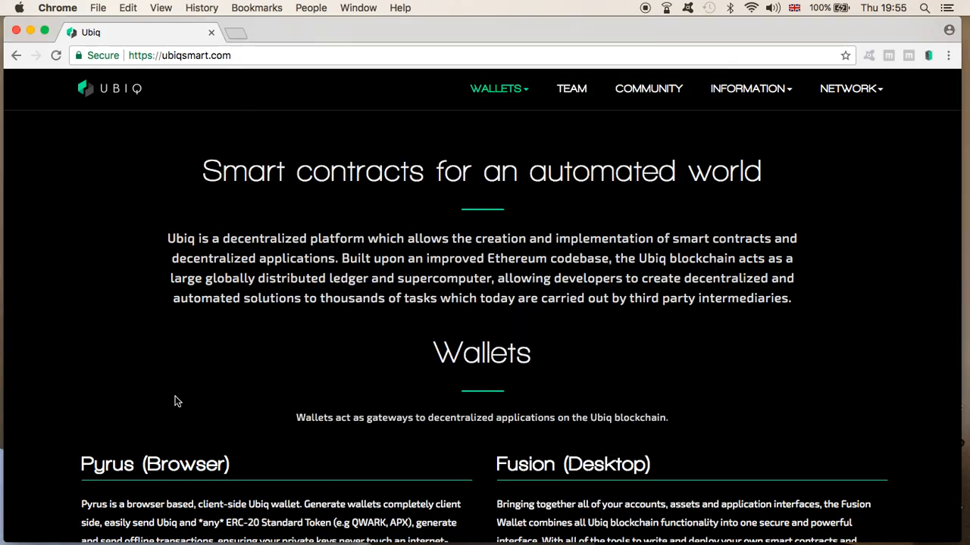
# Load pyrus.ubiqsmart.com in a new tab and go to 'Send UBQ & Tokens'
pyautogui.scroll(-3)
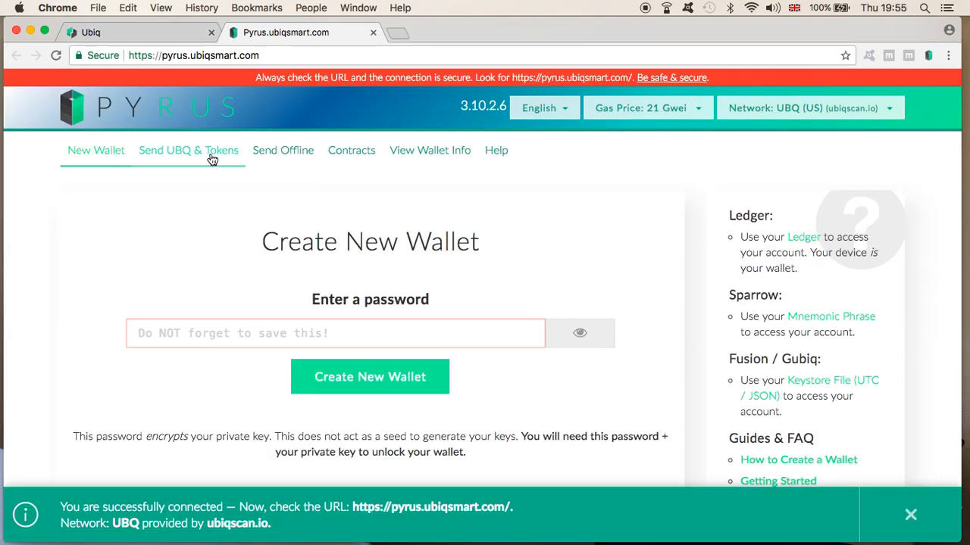
pyautogui.click(911, 515)
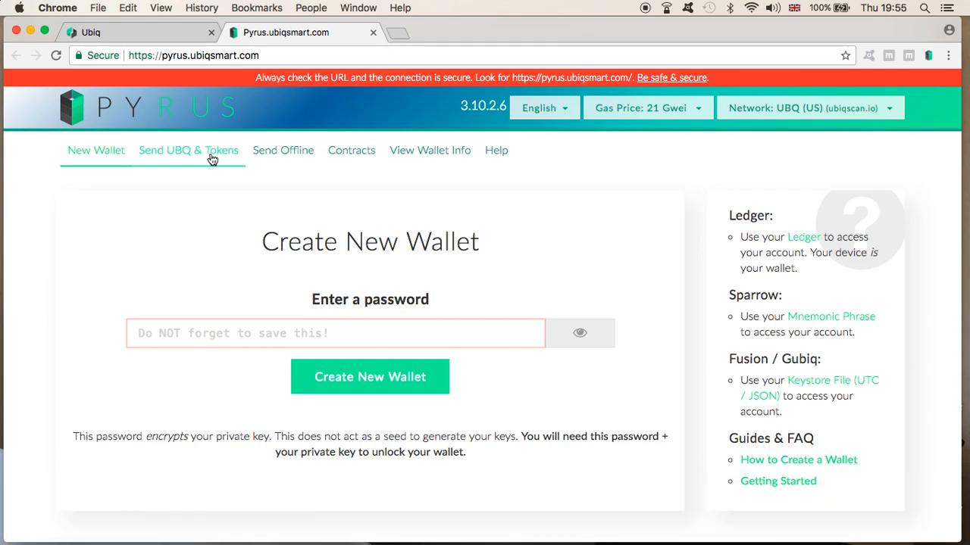
pyautogui.moveTo(110, 156)
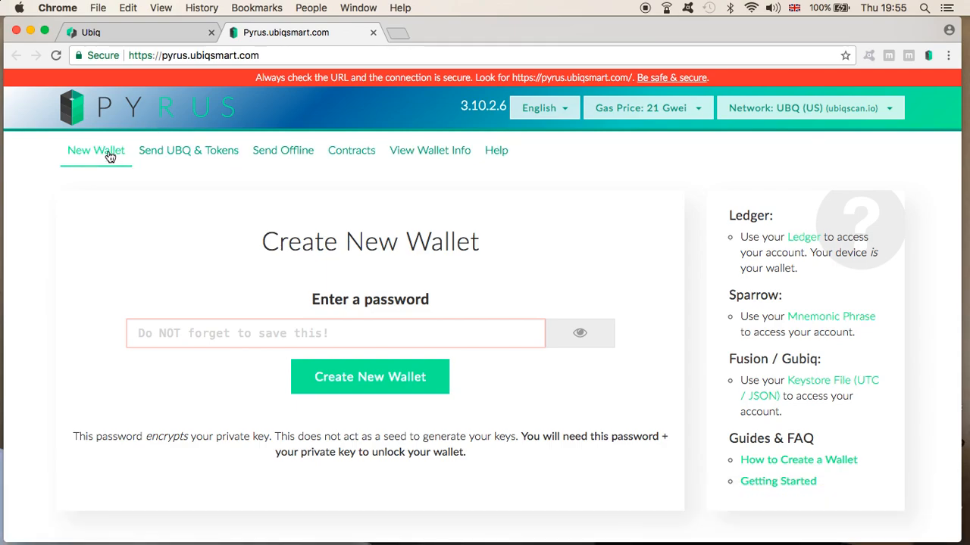
pyautogui.moveTo(180, 157)
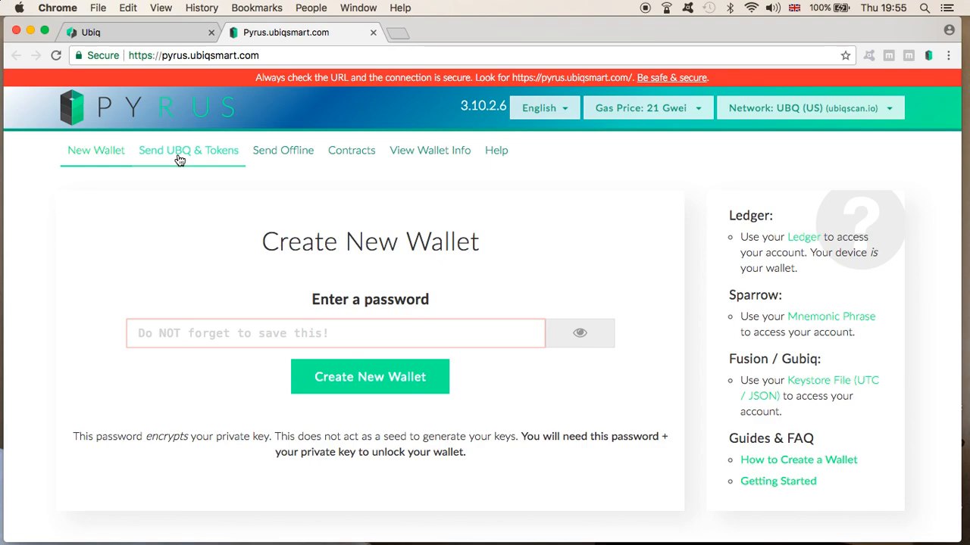
pyautogui.click(179, 150)
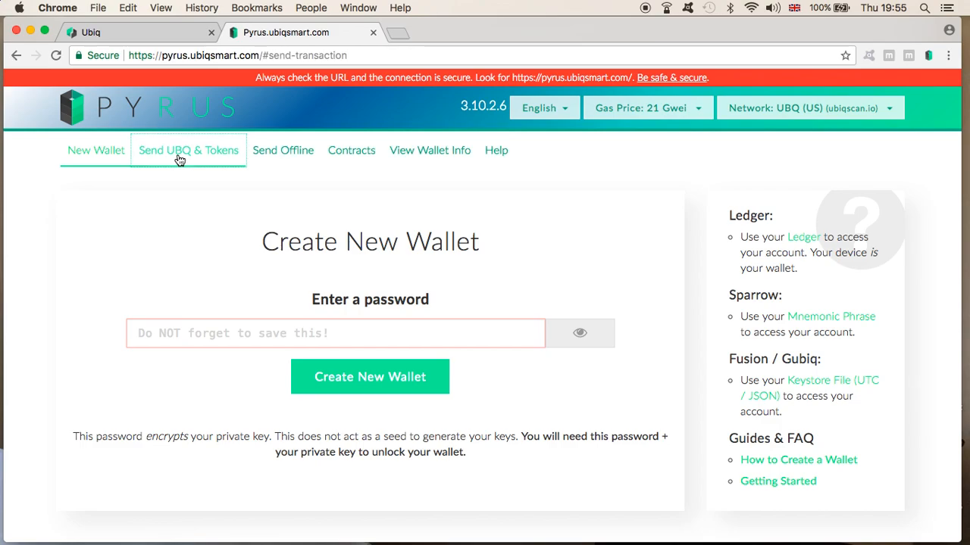
# Choose Ledger Wallet as the access method and connect to the device
pyautogui.click(188, 150)
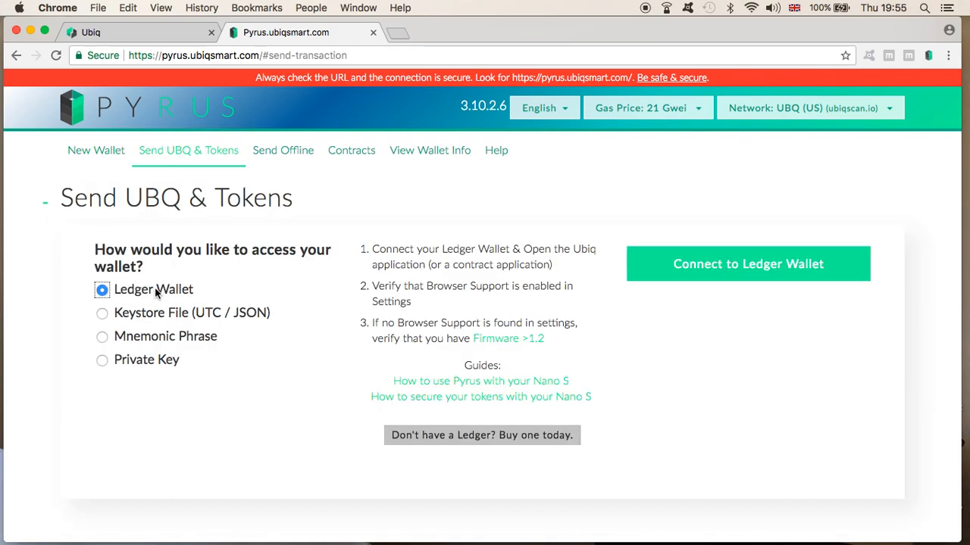
pyautogui.moveTo(756, 273)
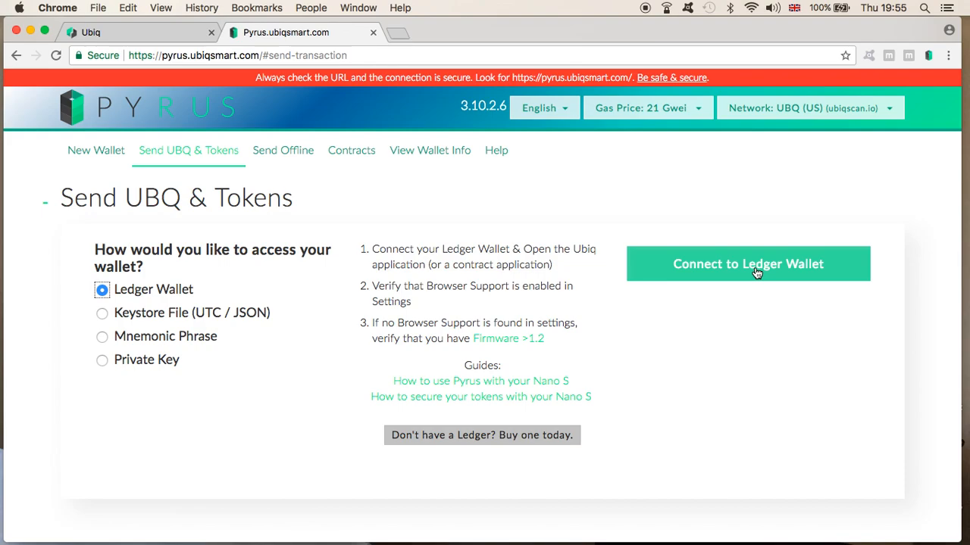
pyautogui.click(749, 263)
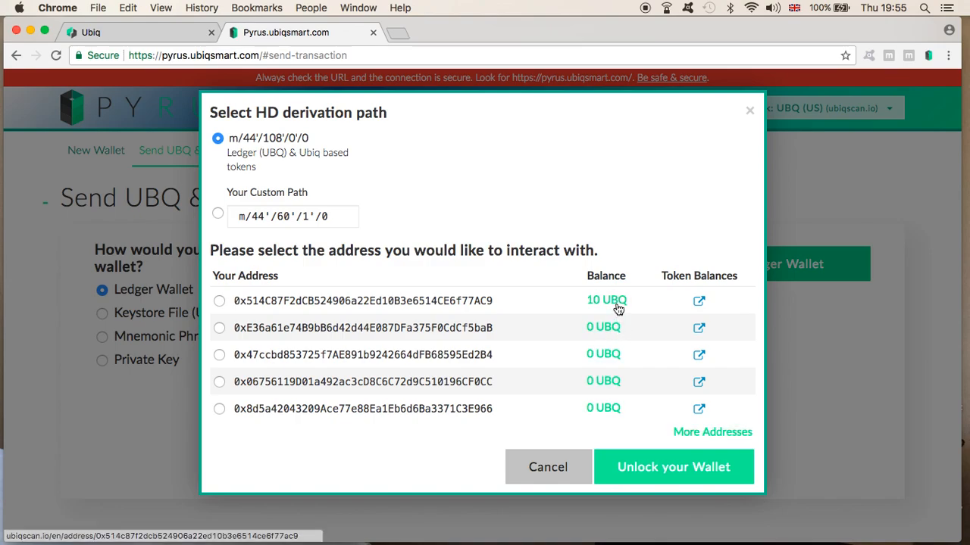
pyautogui.moveTo(324, 316)
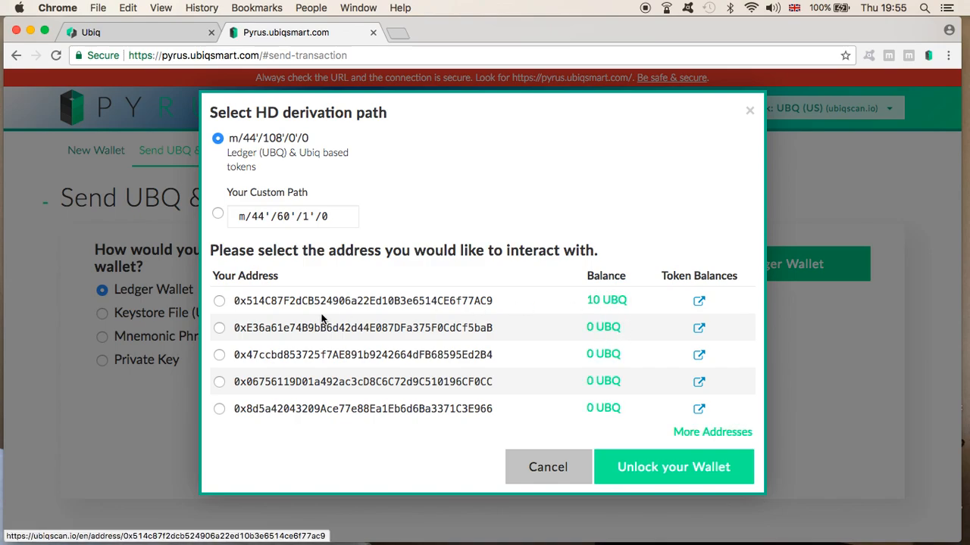
# Select the first derivation-path address holding 10 UBQ
pyautogui.click(219, 301)
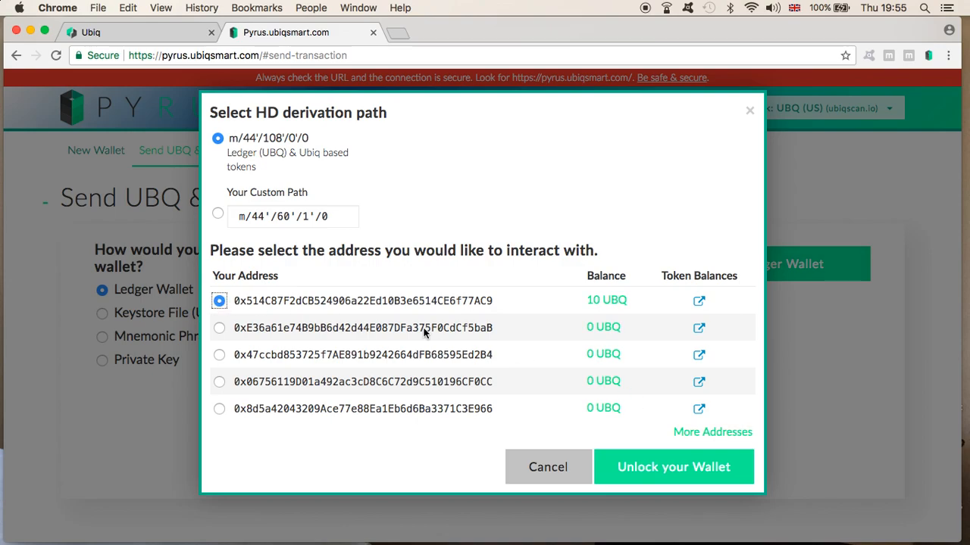
pyautogui.moveTo(370, 422)
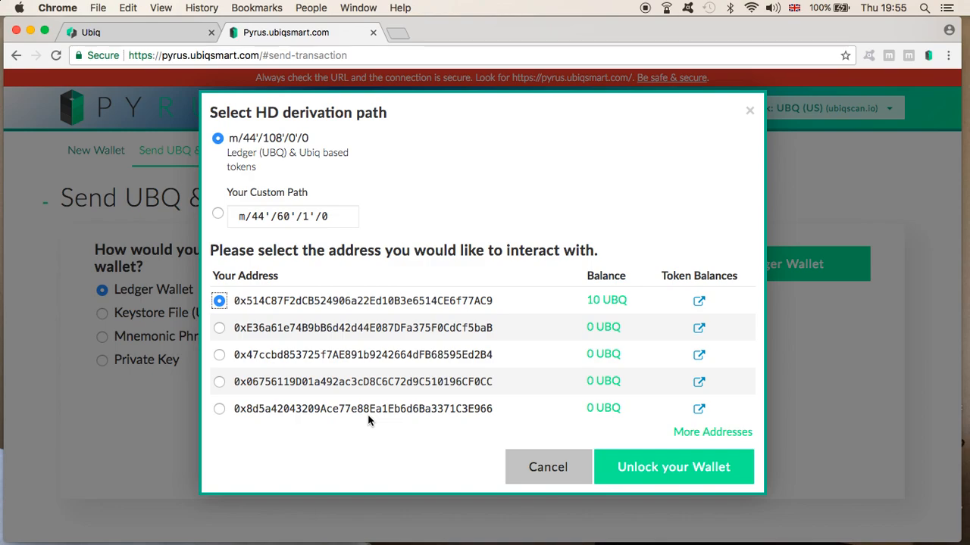
pyautogui.moveTo(386, 300)
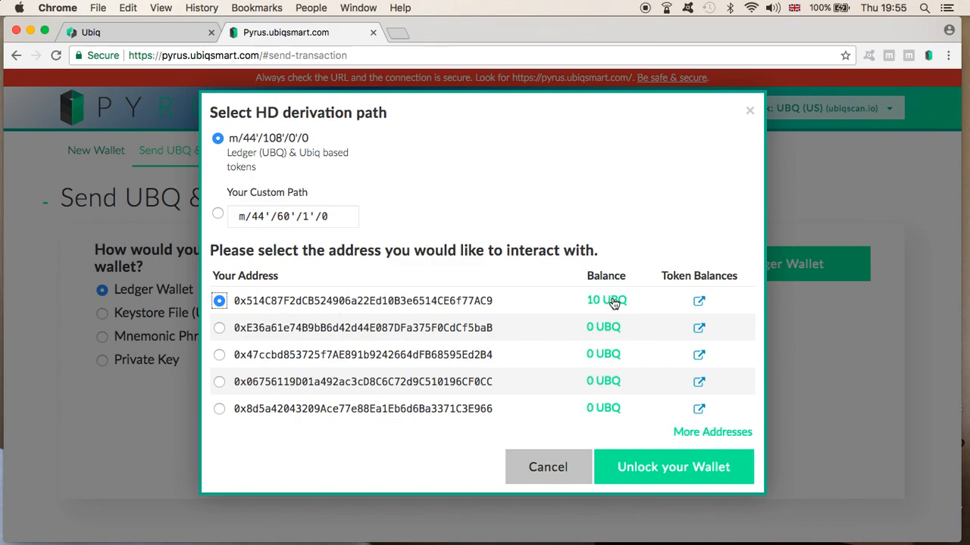
# Unlock the Ledger wallet, dismiss the decrypted notice, and select the account address
pyautogui.click(674, 466)
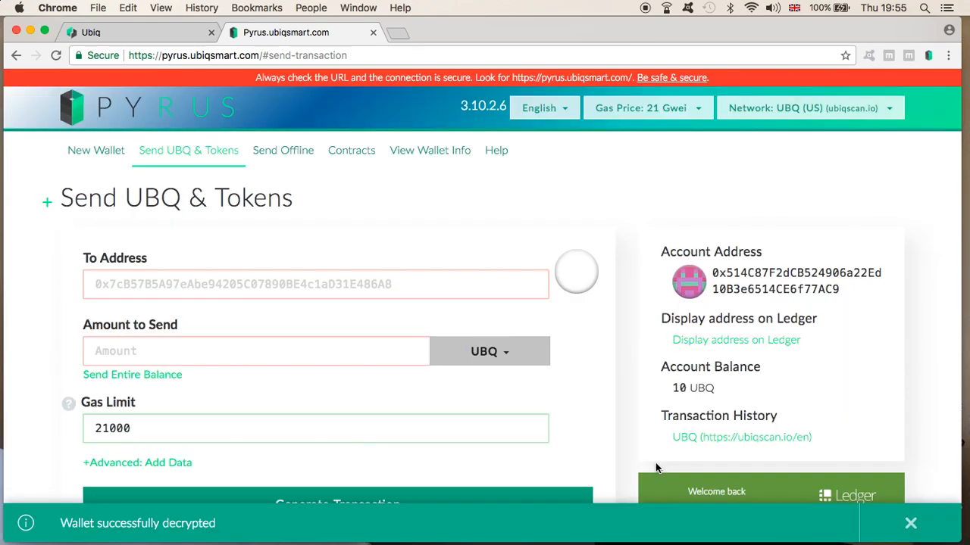
pyautogui.moveTo(741, 305)
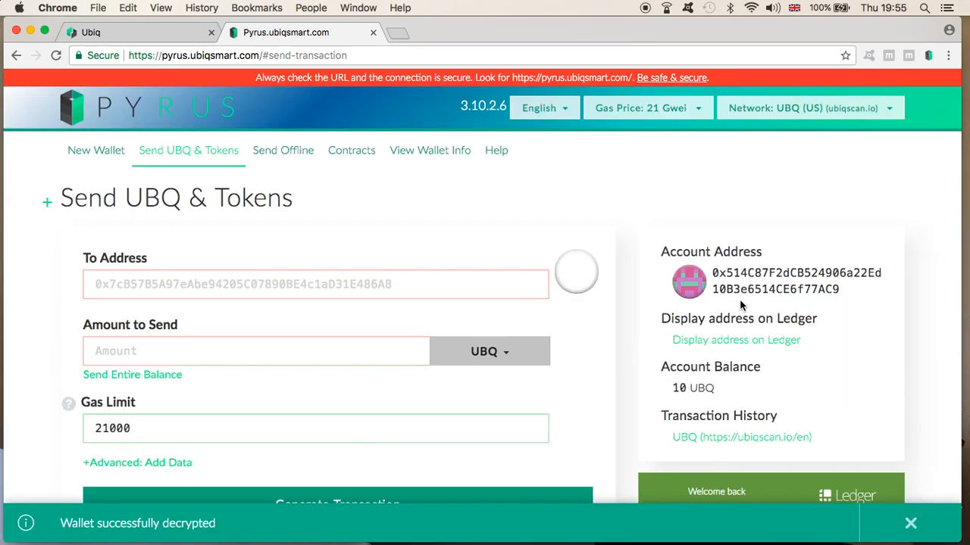
pyautogui.click(910, 523)
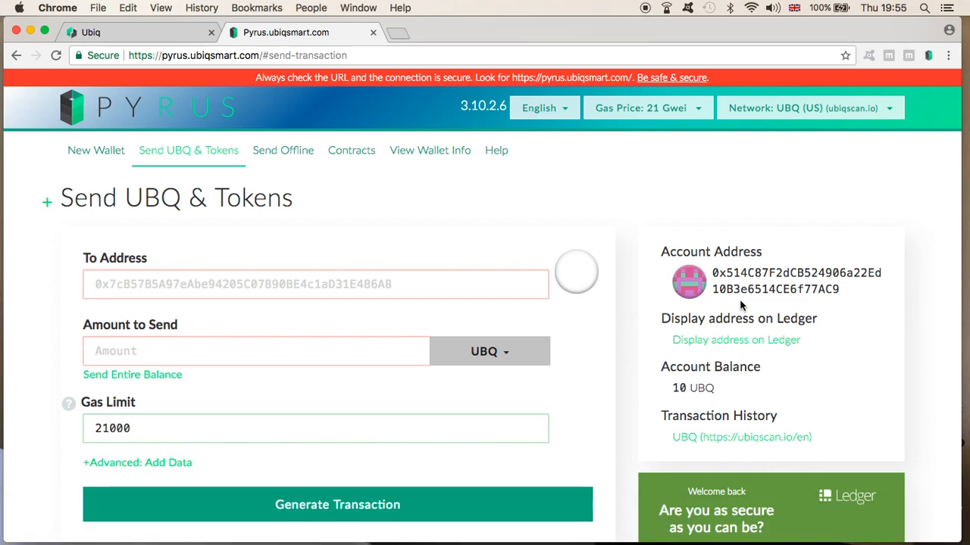
pyautogui.scroll(-3)
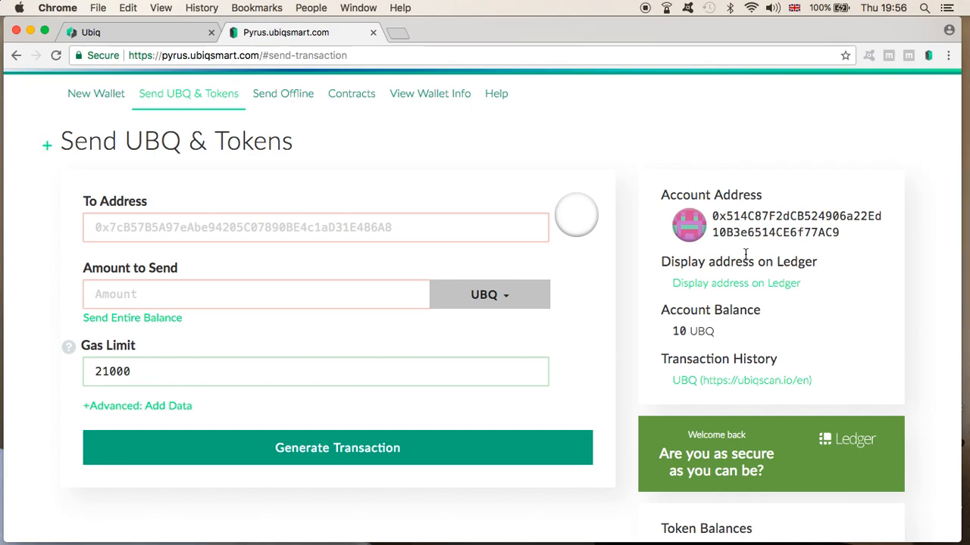
pyautogui.moveTo(864, 538)
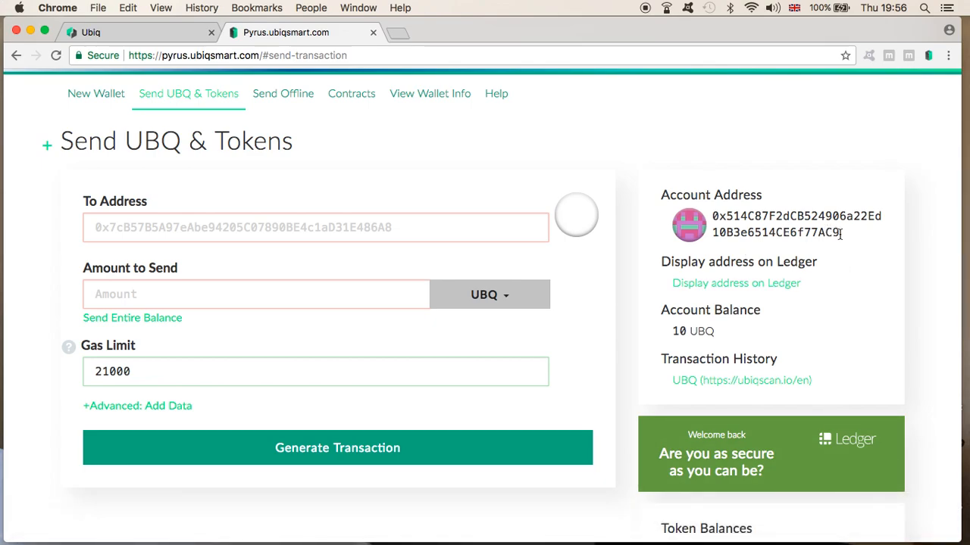
pyautogui.moveTo(712, 215); pyautogui.dragTo(839, 232)
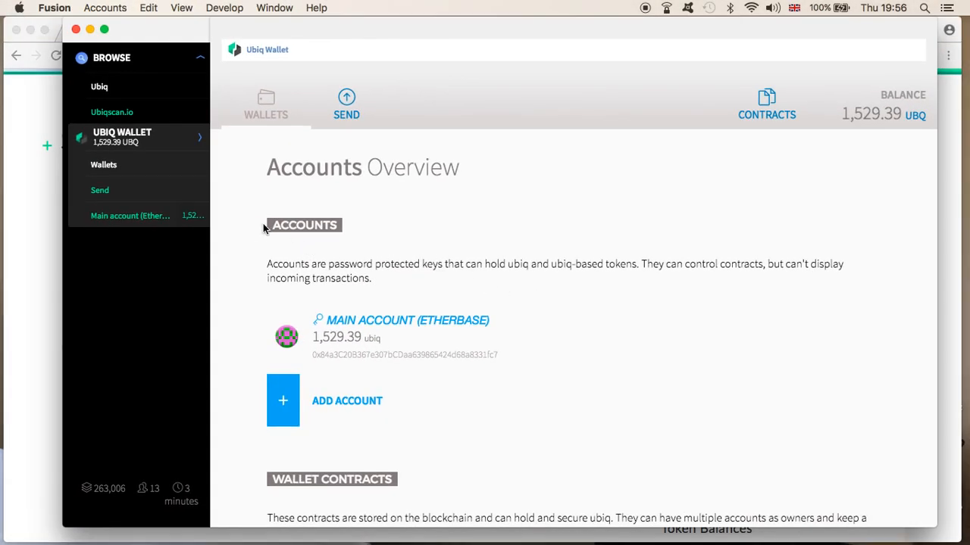
pyautogui.moveTo(459, 363)
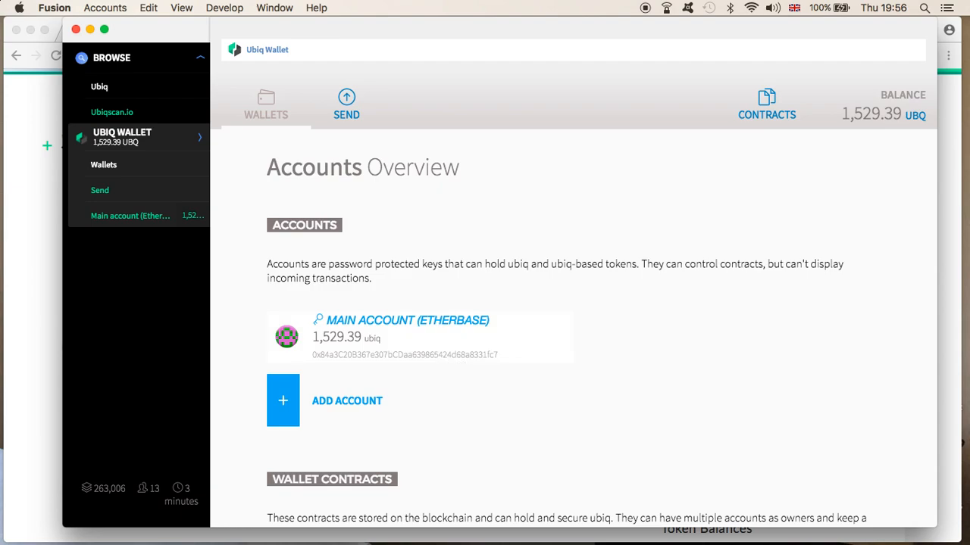
# Open the Wallets overview and scroll to the 10 UBQ sends in Latest Transactions
pyautogui.scroll(-3)
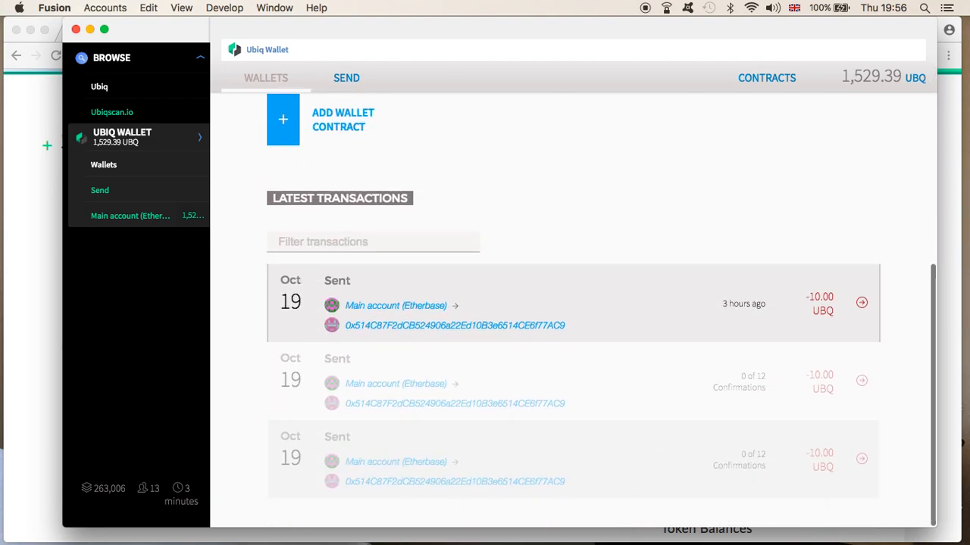
pyautogui.moveTo(812, 433)
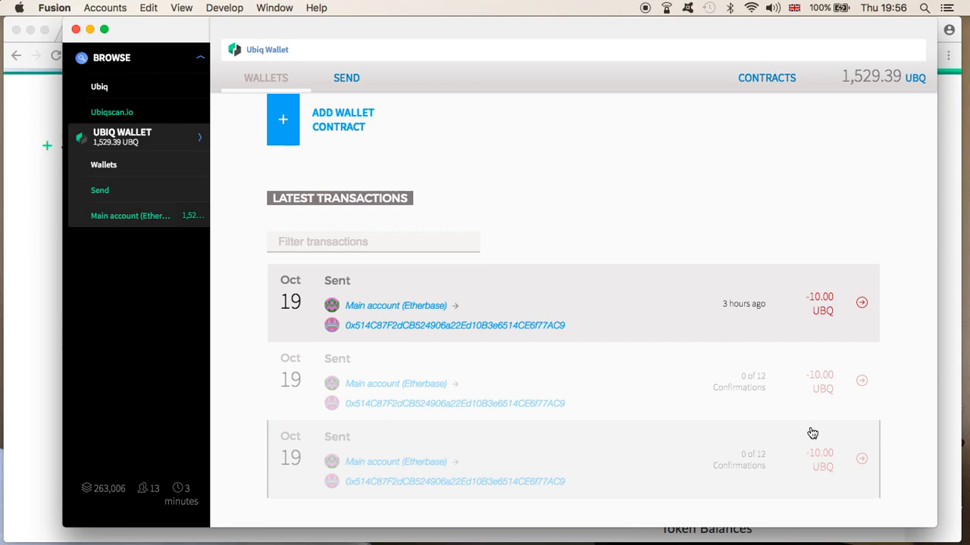
pyautogui.moveTo(828, 427)
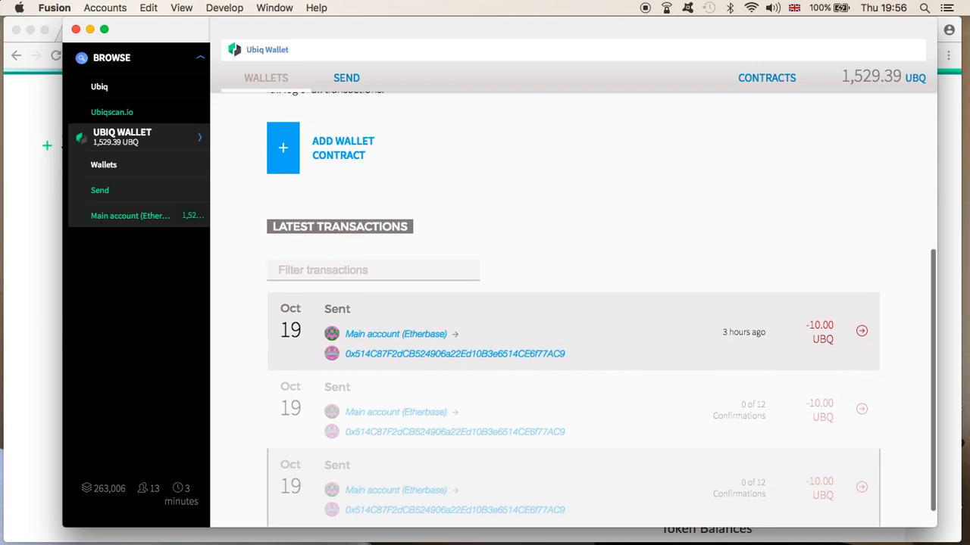
pyautogui.click(265, 83)
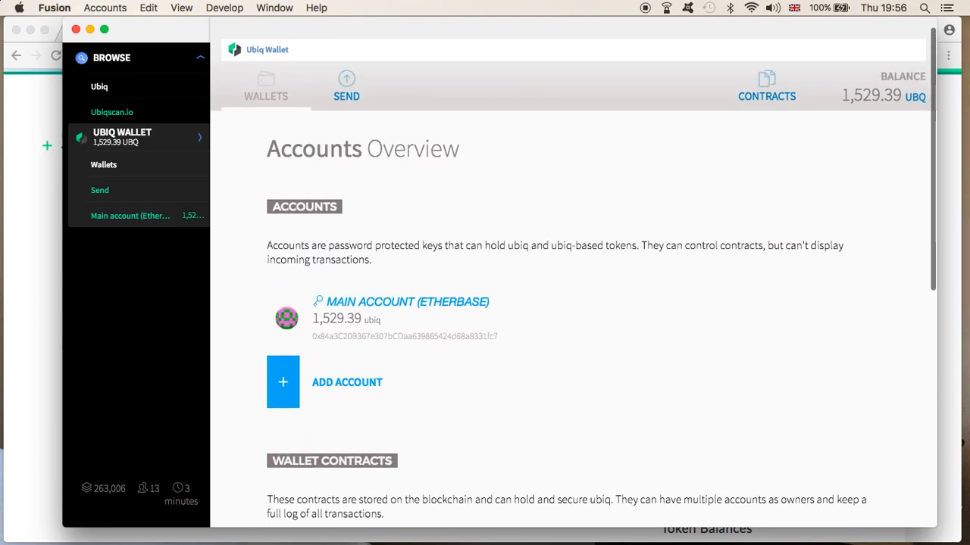
pyautogui.scroll(-3)
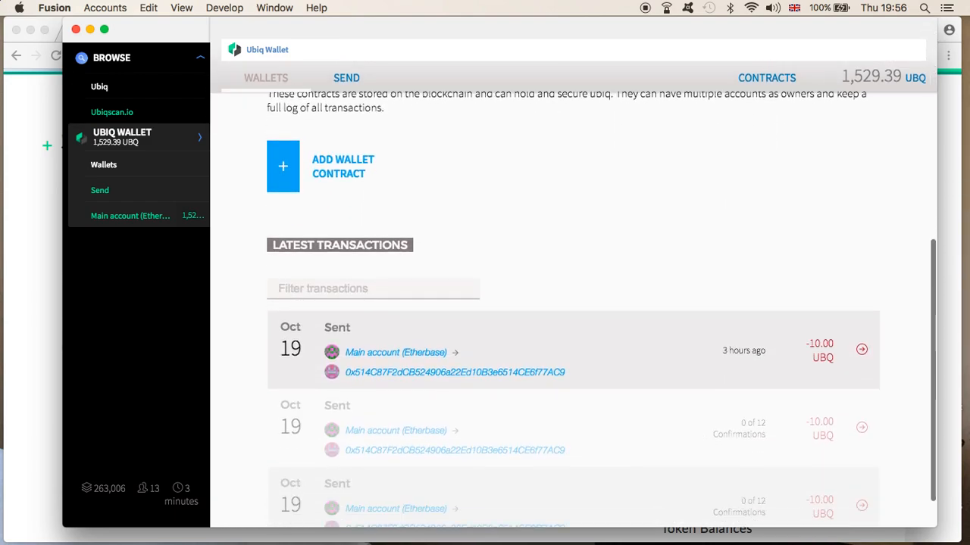
pyautogui.scroll(-3)
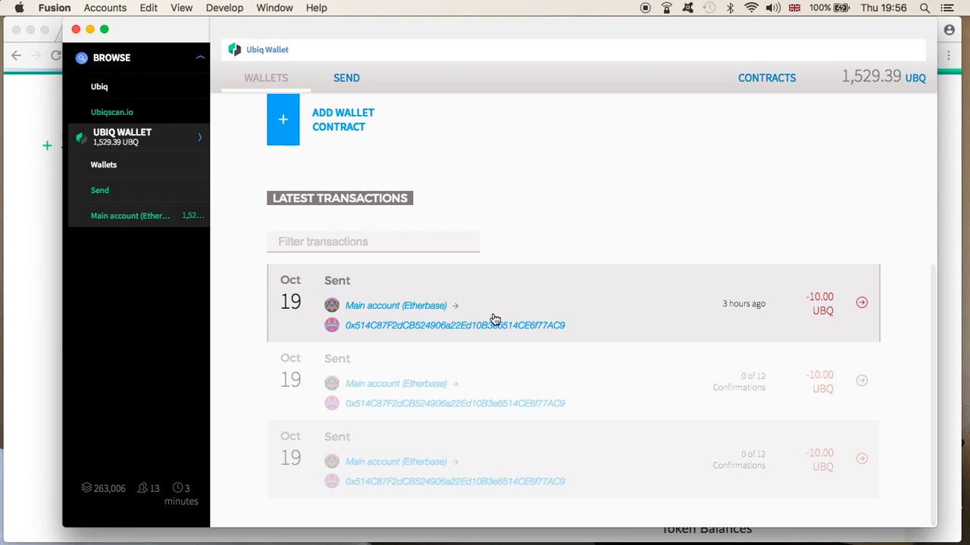
pyautogui.moveTo(833, 313)
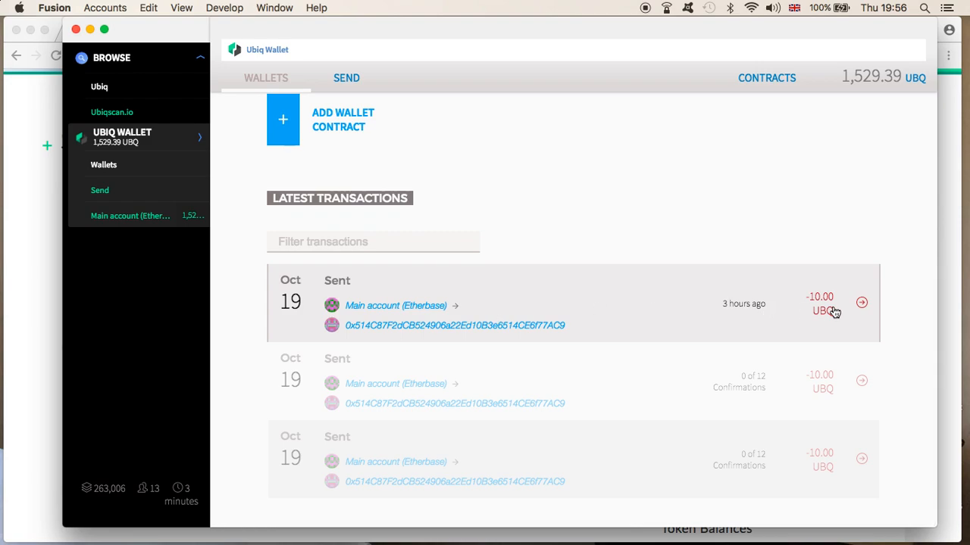
pyautogui.moveTo(745, 311)
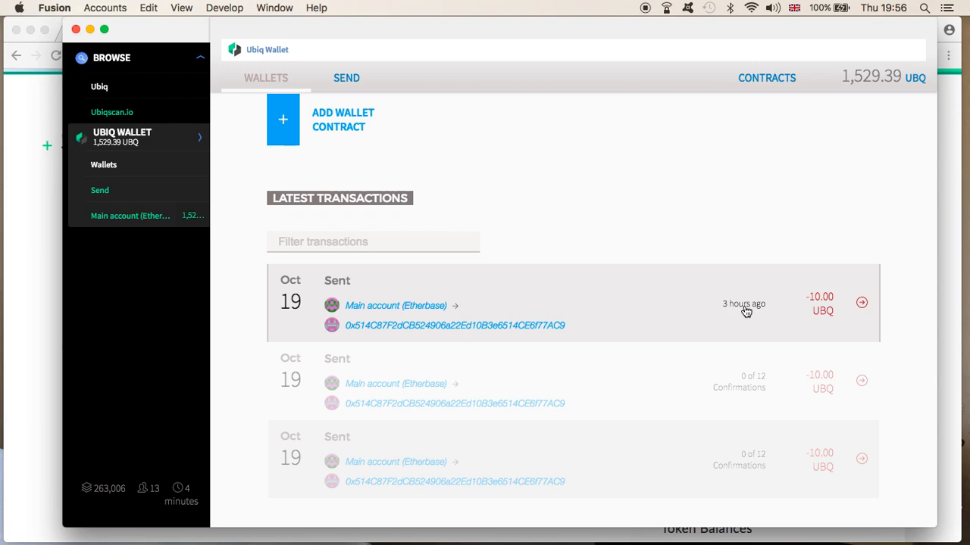
pyautogui.moveTo(216, 205)
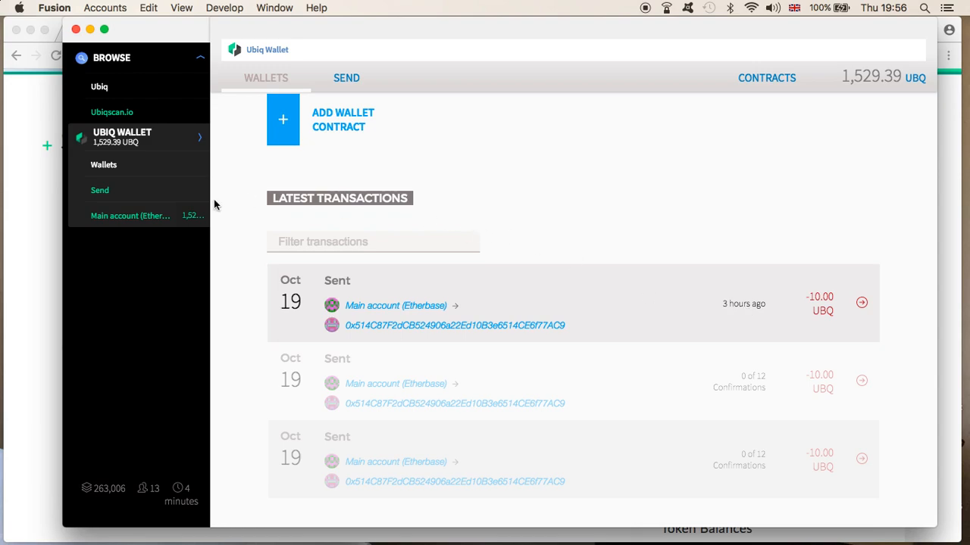
pyautogui.click(345, 77)
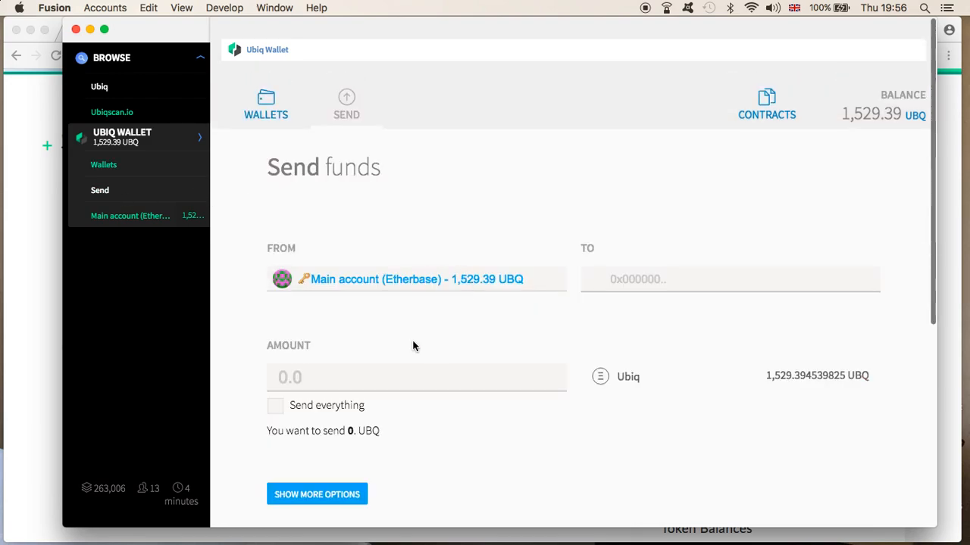
pyautogui.click(276, 405)
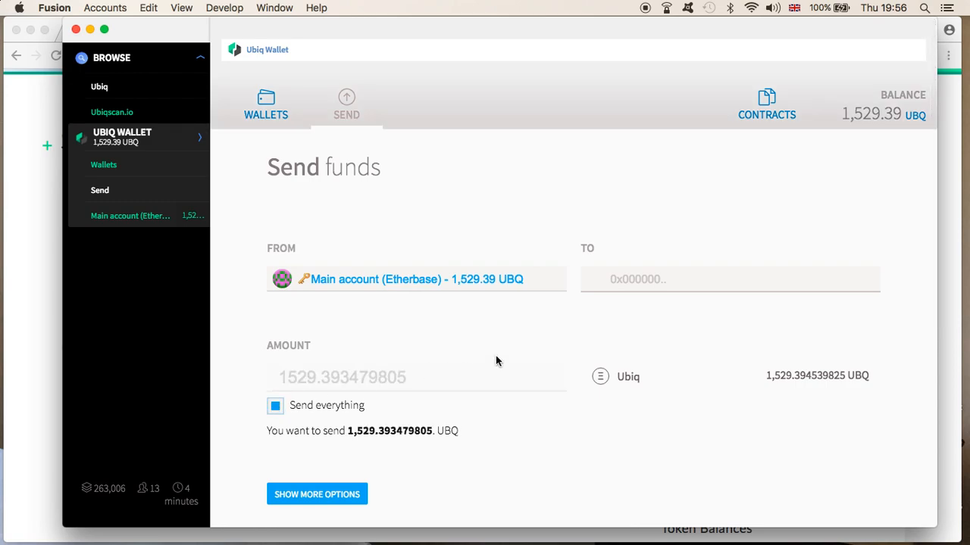
pyautogui.write('0x514C87B2dCB524906a22Ed10B3e6514CE6f77AC9')
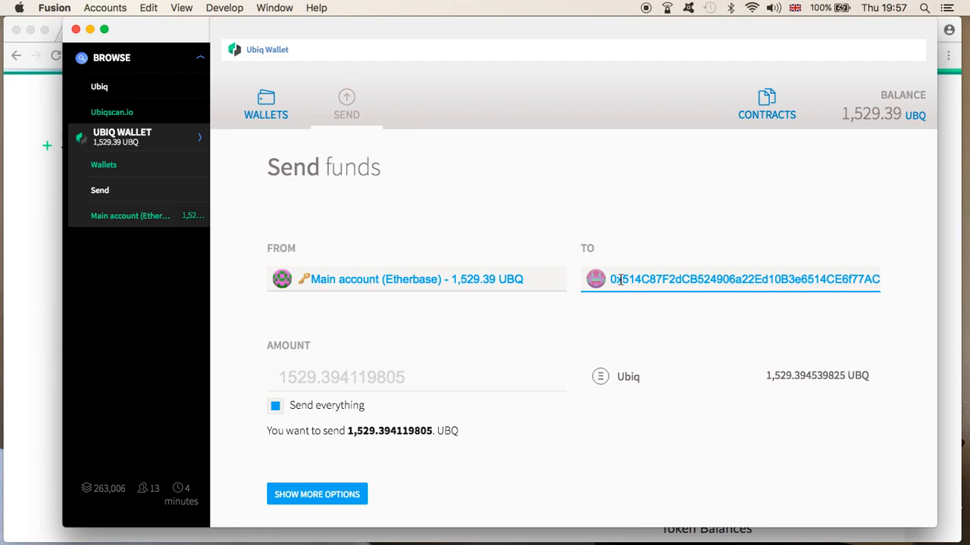
pyautogui.moveTo(621, 282)
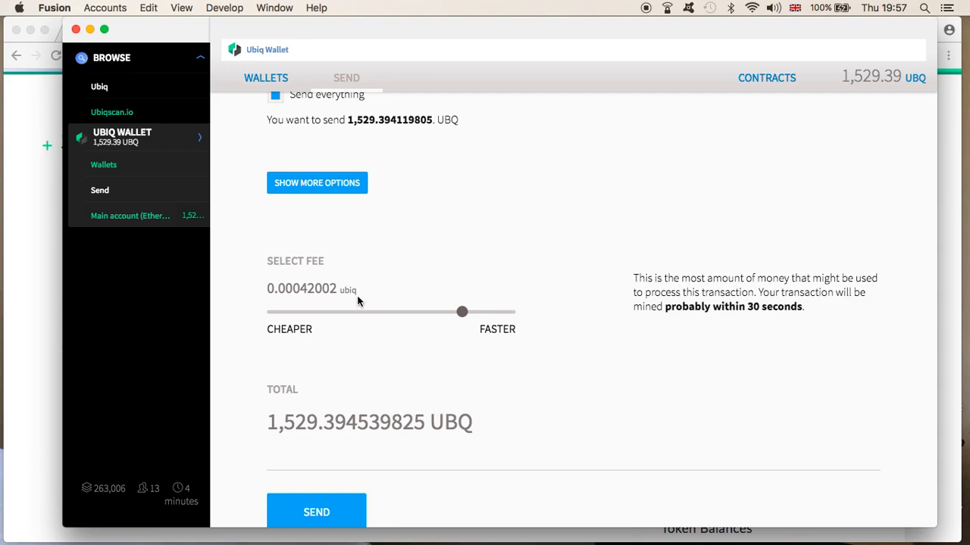
pyautogui.moveTo(332, 318)
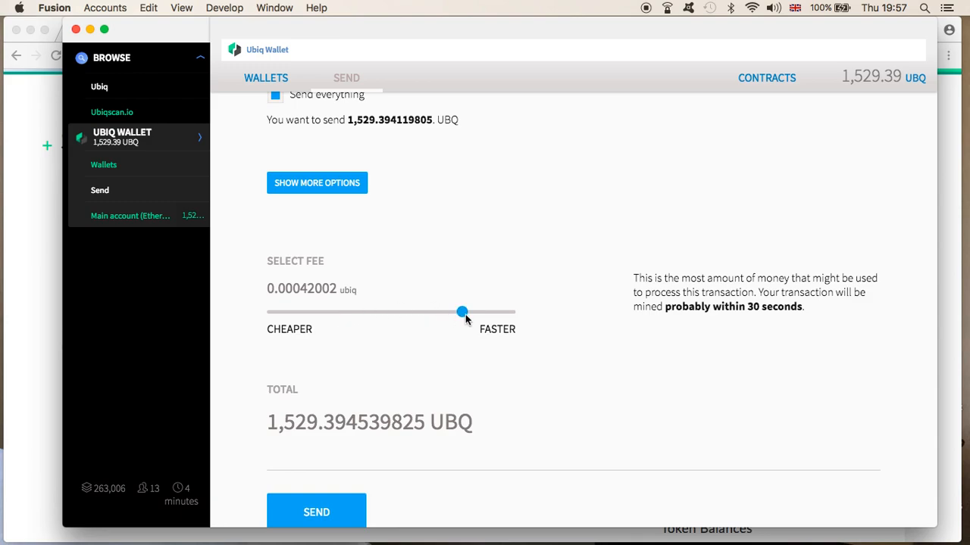
# Drag the fee slider to FASTER, raising the fee to 0.00084004 UBQ
pyautogui.moveTo(462, 312); pyautogui.dragTo(509, 312)
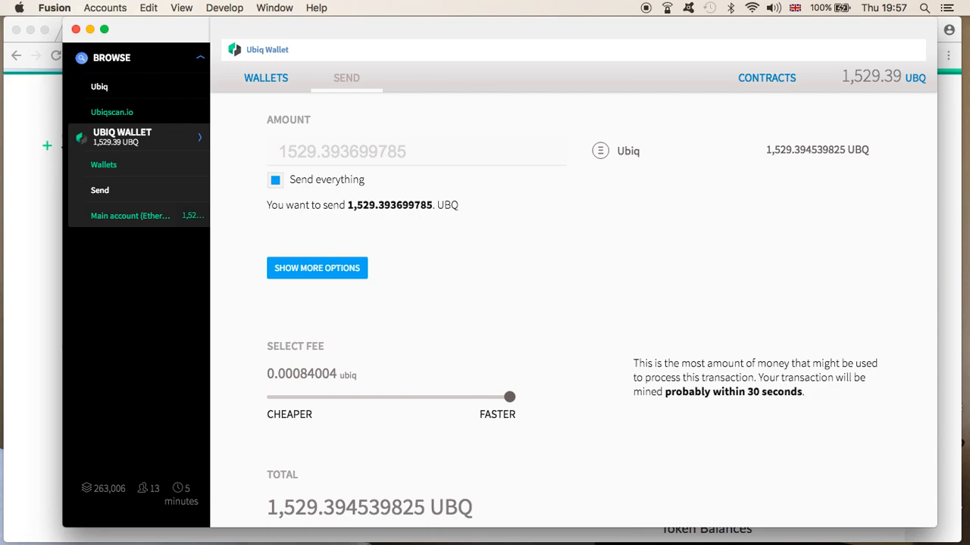
pyautogui.scroll(-3)
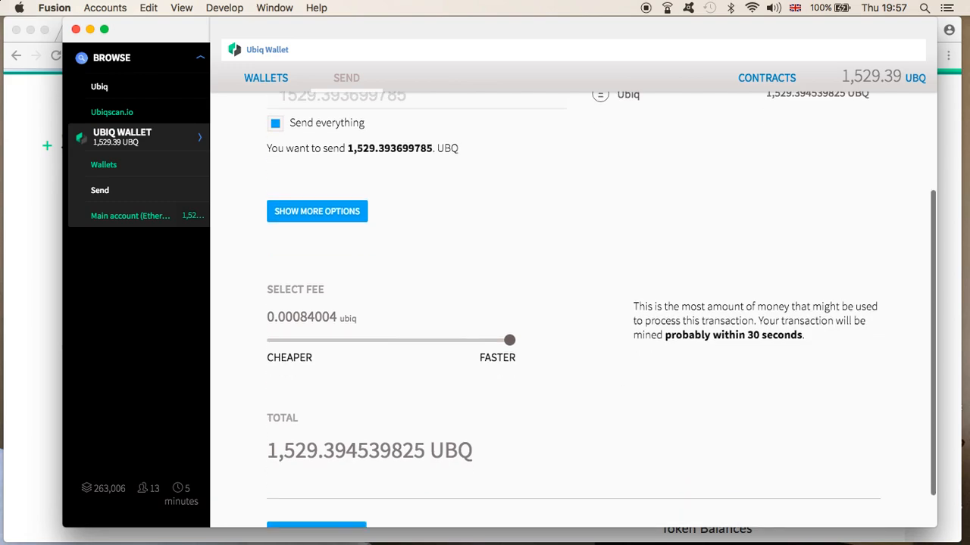
pyautogui.scroll(-3)
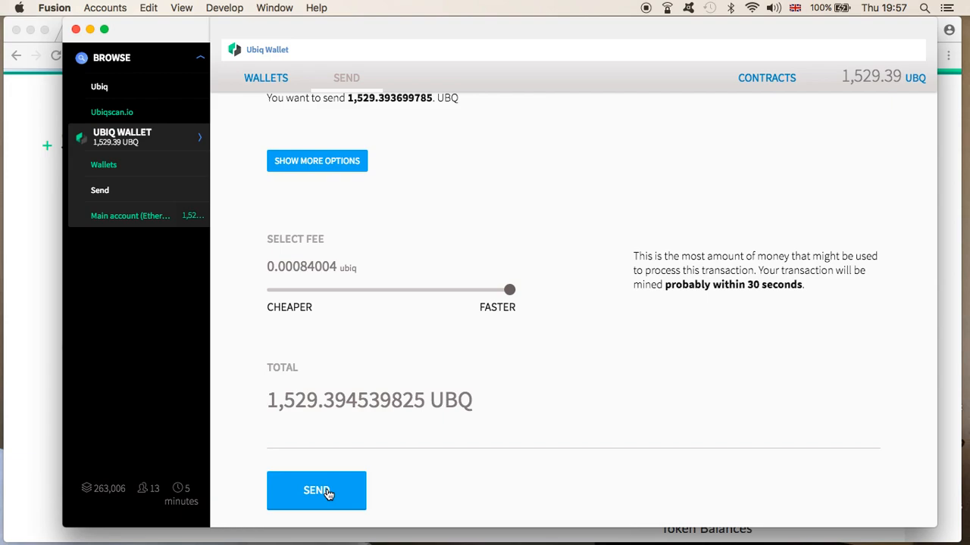
# Submit the 1,529.39 UBQ transfer and confirm it with the account password
pyautogui.click(316, 491)
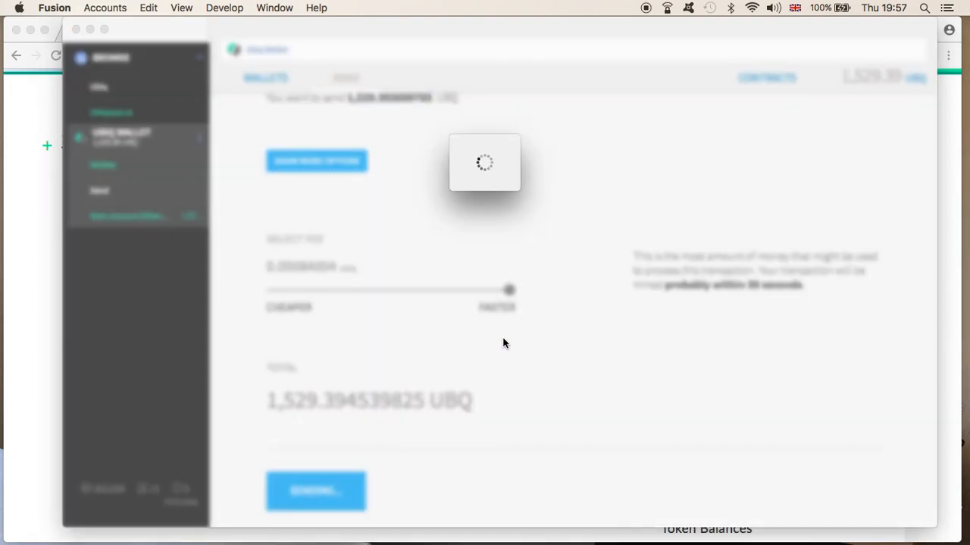
pyautogui.click(316, 491)
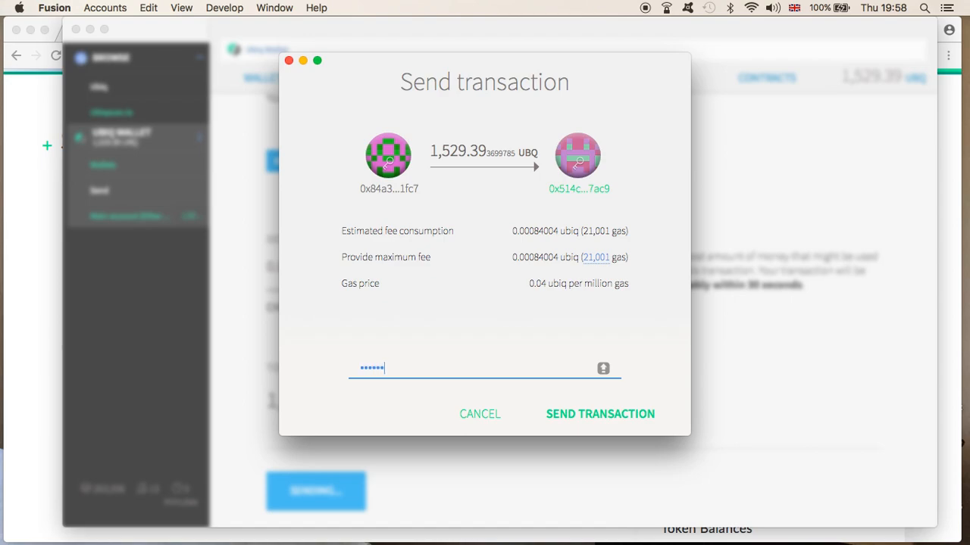
pyautogui.write('••')
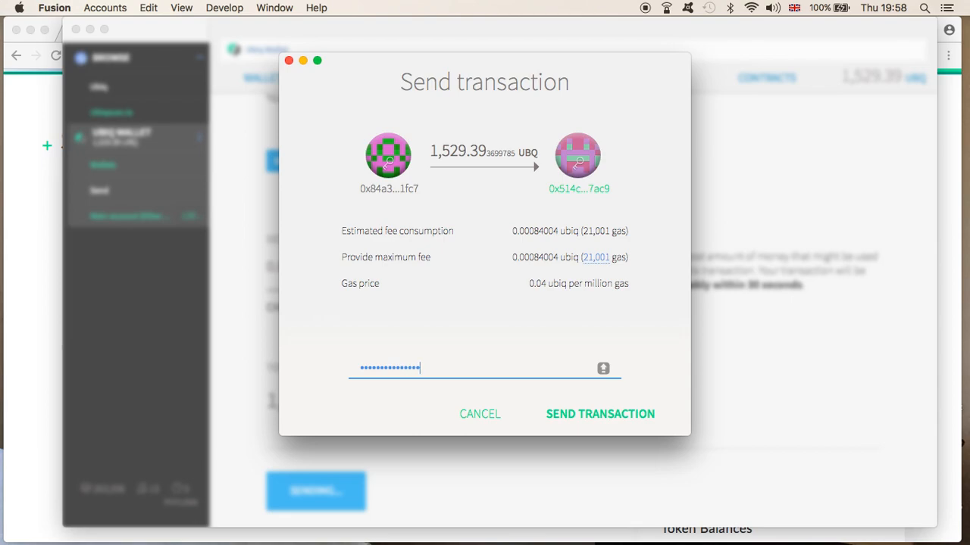
pyautogui.click(600, 414)
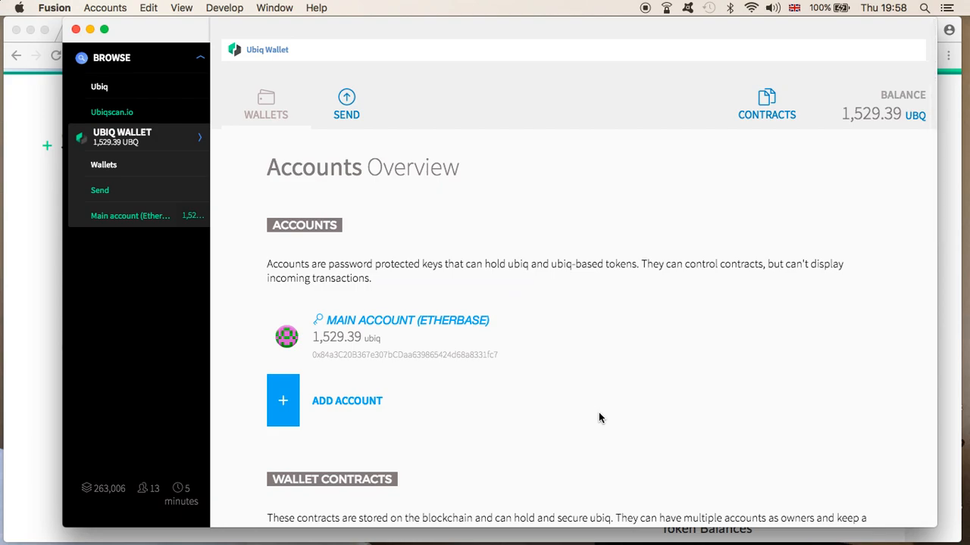
pyautogui.moveTo(728, 388)
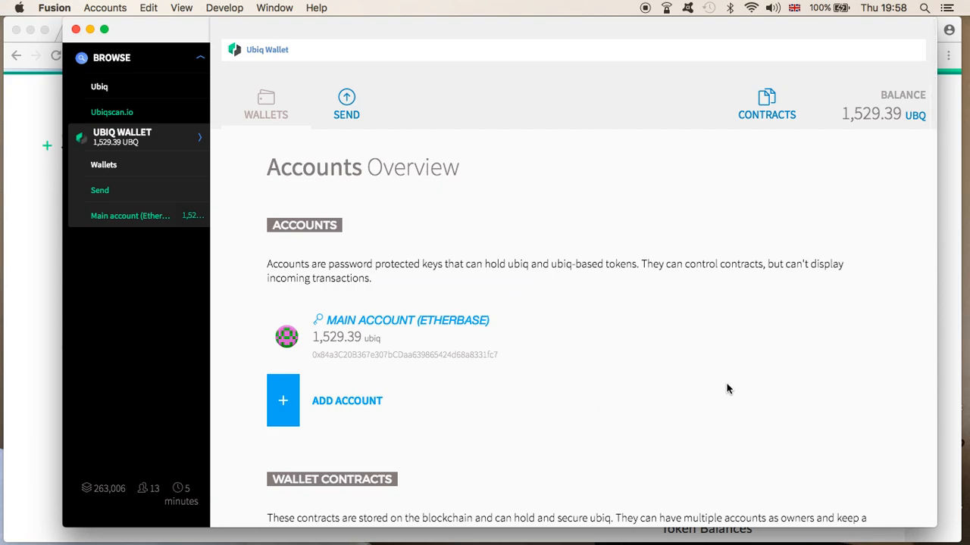
# Scroll to the pending 1,529.393699785 UBQ send at 0 of 12 confirmations
pyautogui.scroll(-3)
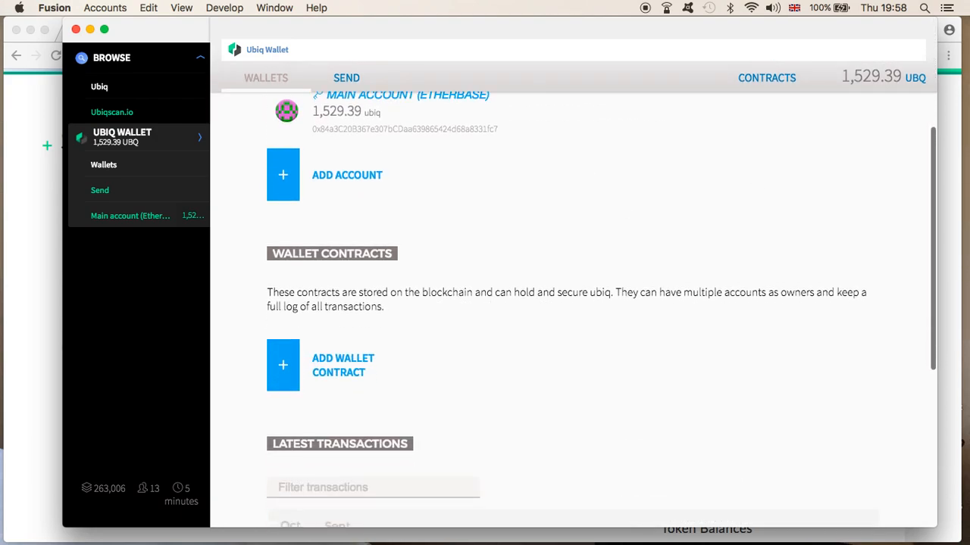
pyautogui.scroll(-3)
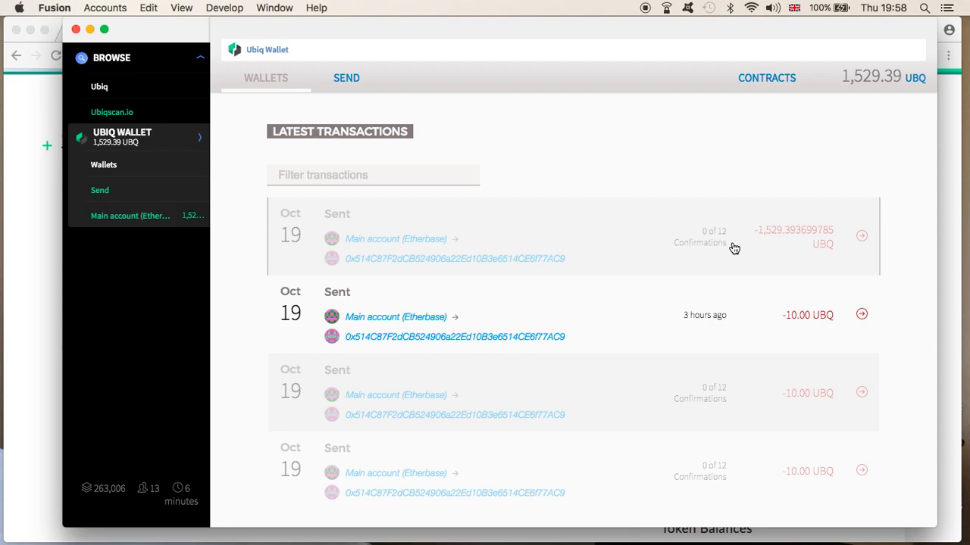
pyautogui.moveTo(491, 258)
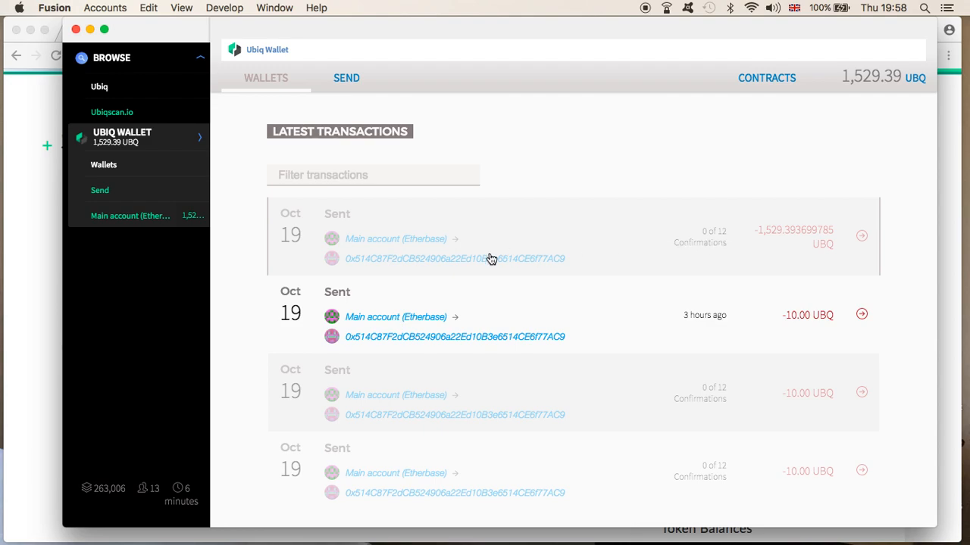
pyautogui.moveTo(57, 222)
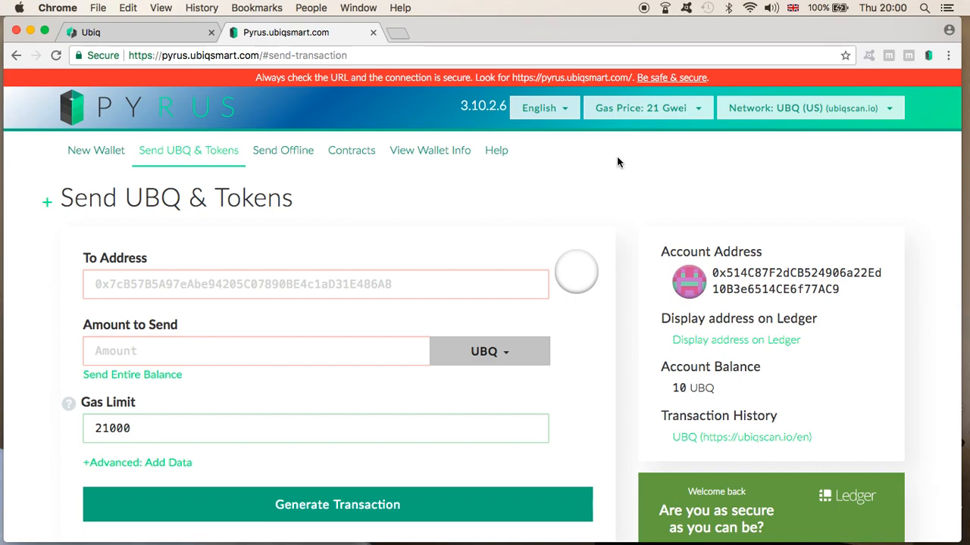
pyautogui.moveTo(369, 35)
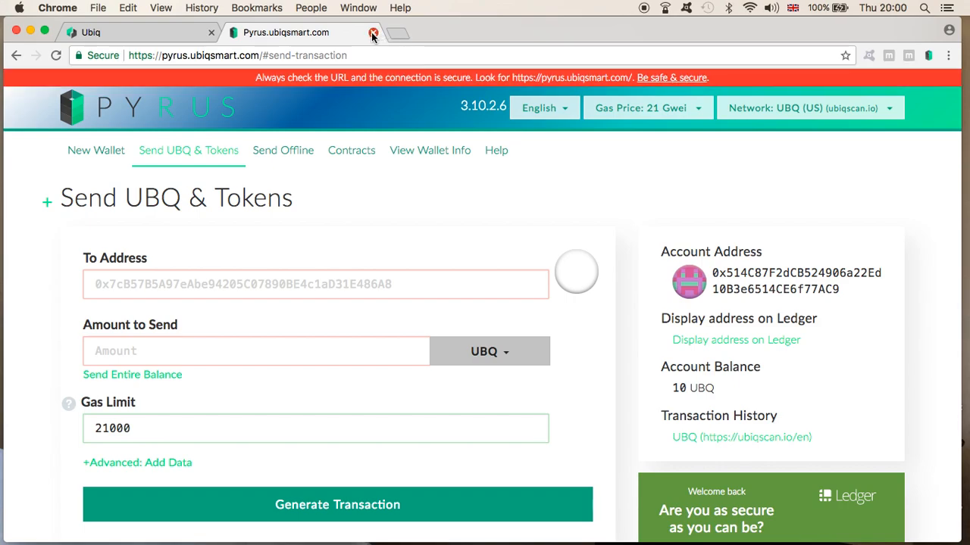
# Reload Pyrus and choose Ledger Wallet as the wallet access method
pyautogui.click(369, 36)
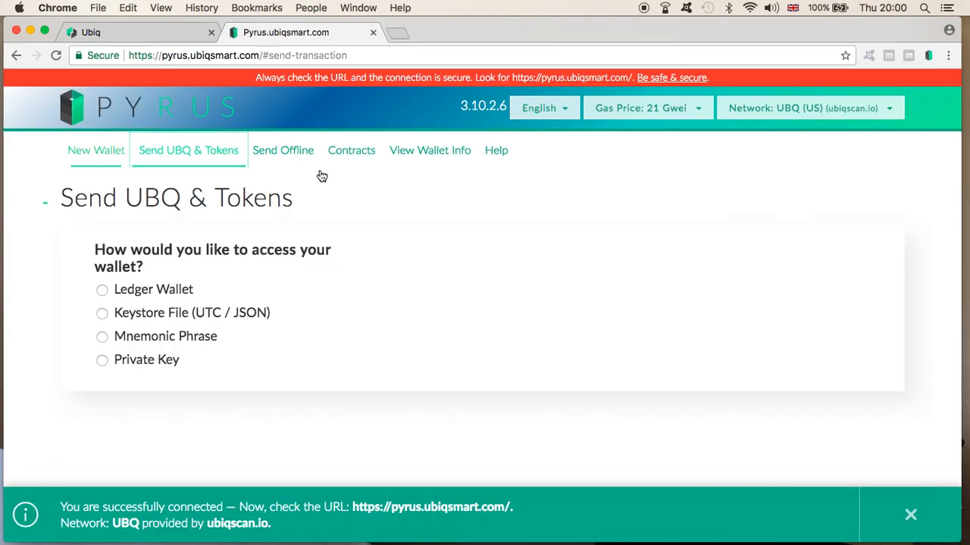
pyautogui.click(102, 289)
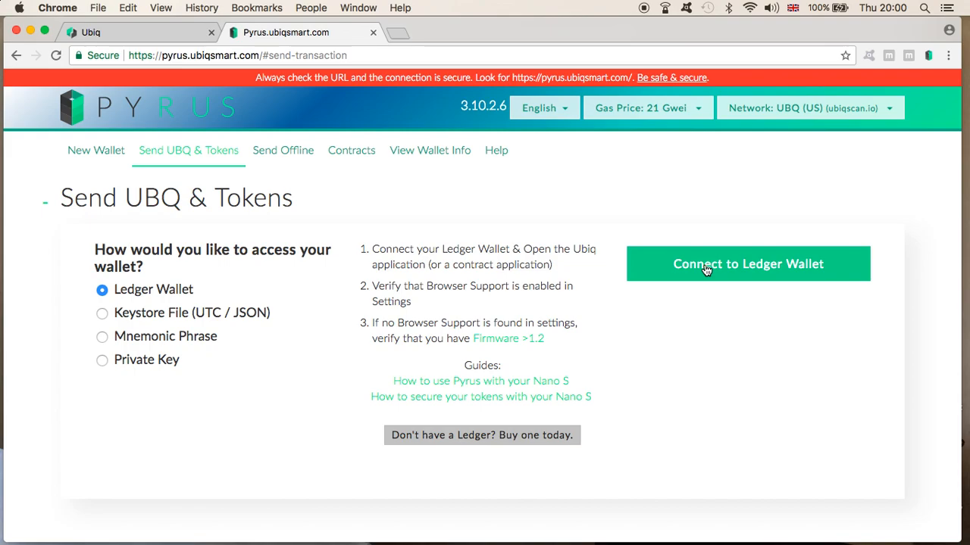
# Connect the Ledger and unlock the 0x514C… address holding 1,539.394 UBQ
pyautogui.click(748, 264)
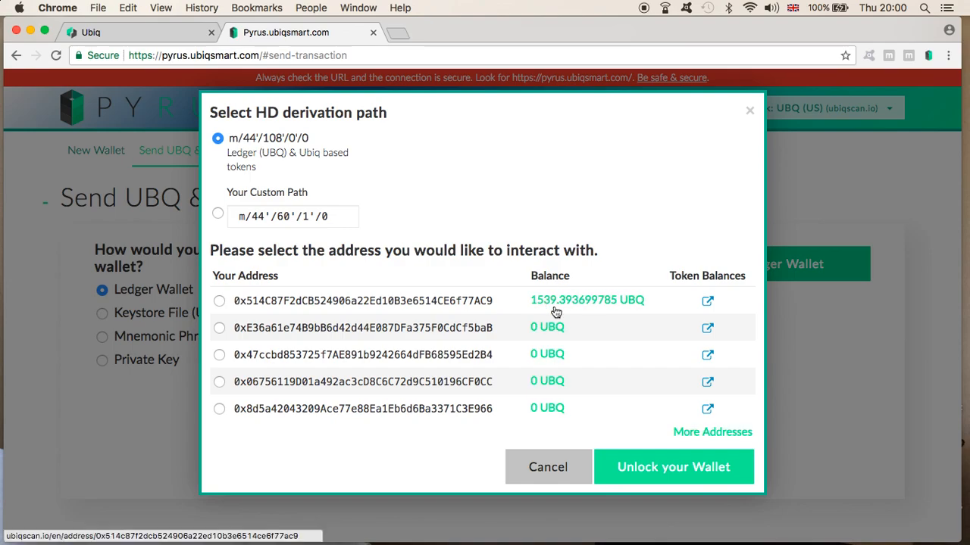
pyautogui.click(219, 301)
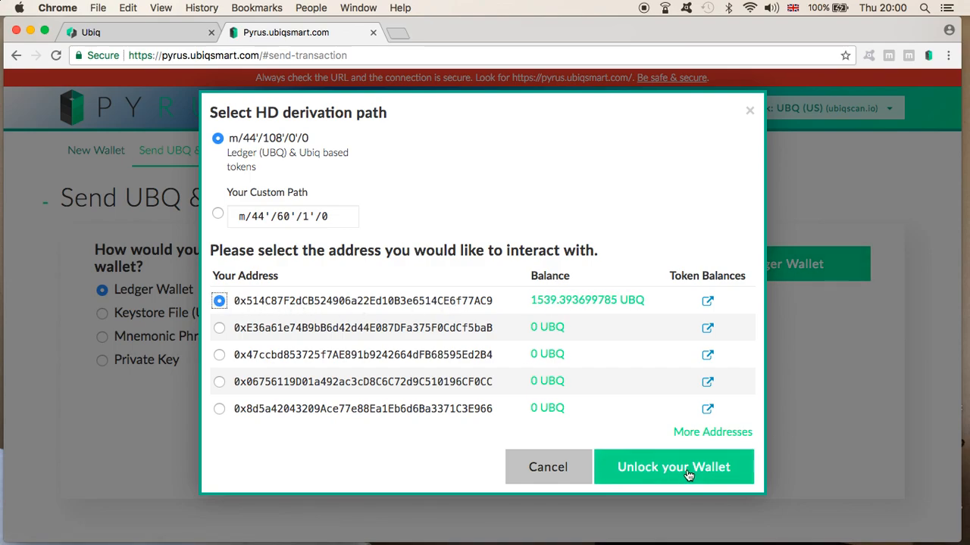
pyautogui.click(675, 467)
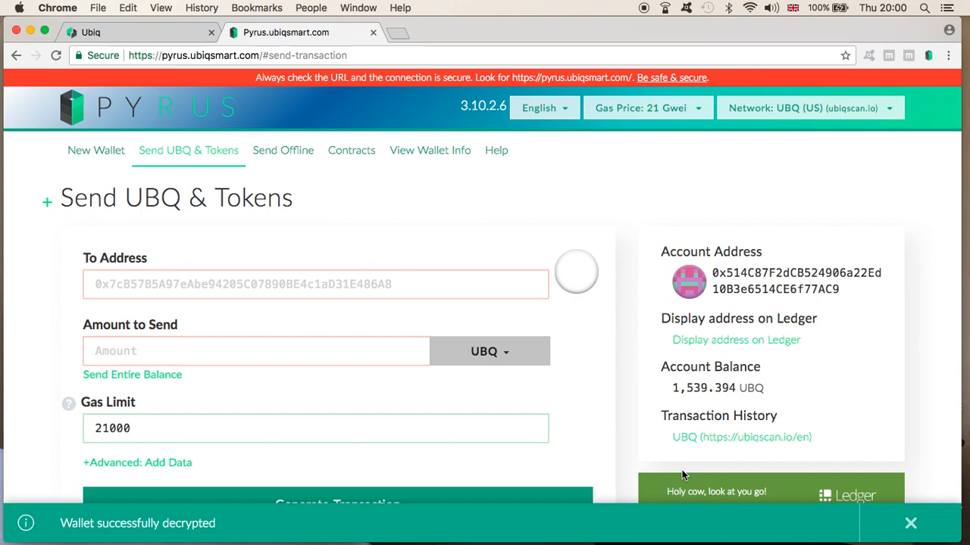